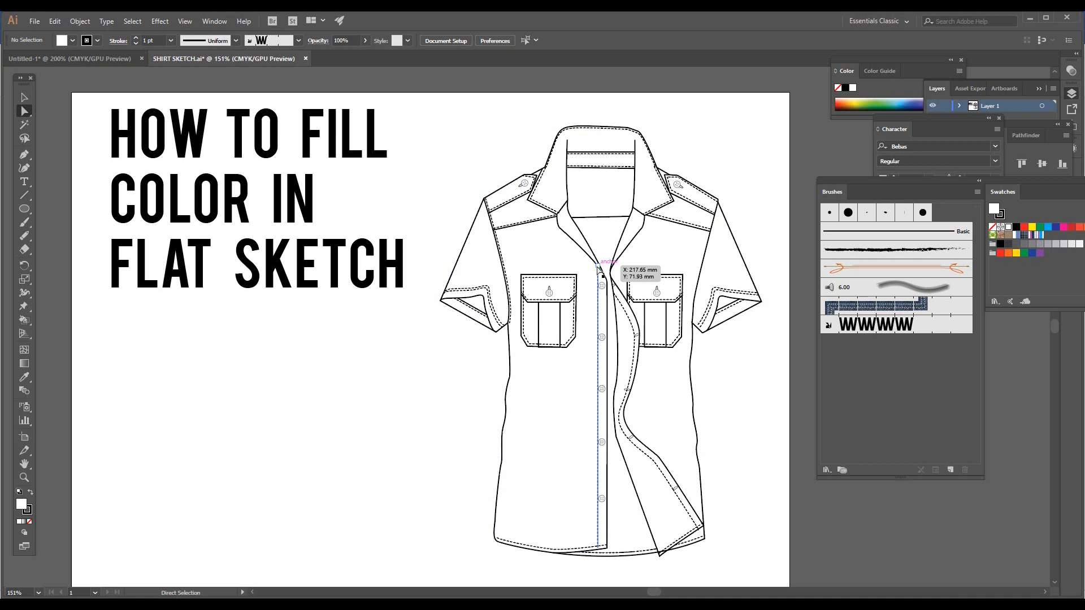
Switch to the plain Pencil tool and scribble overlapping loops below the title
scroll("up", 3)
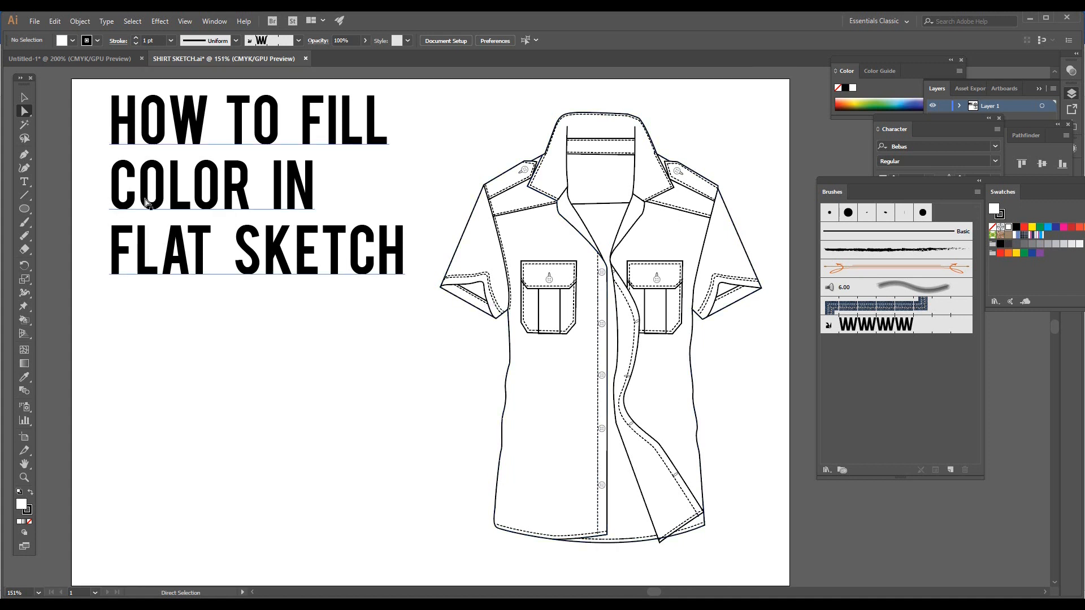
left_click(24, 222)
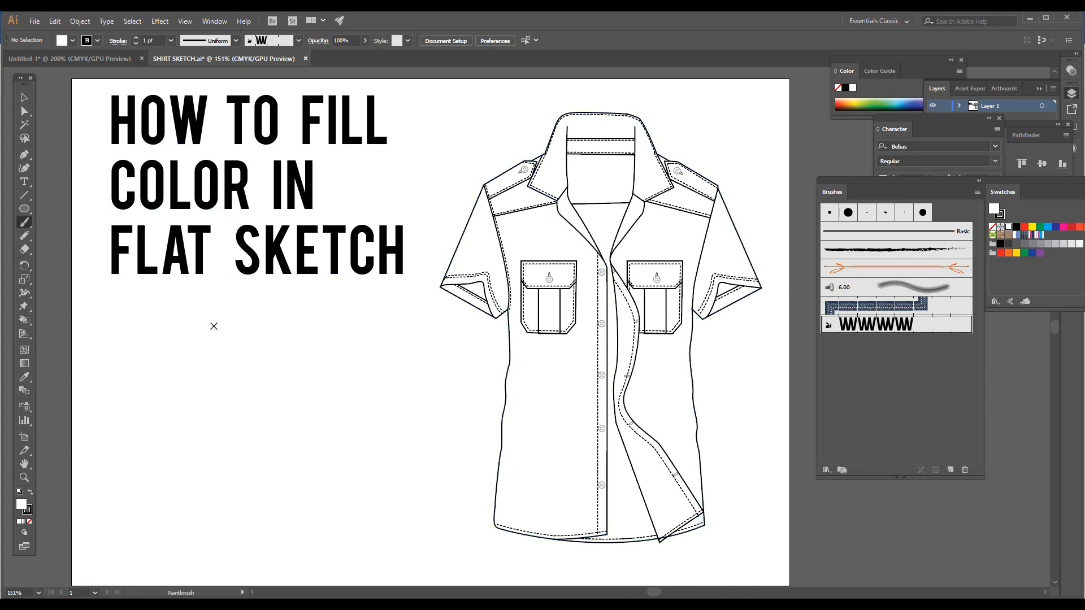
left_click(24, 222)
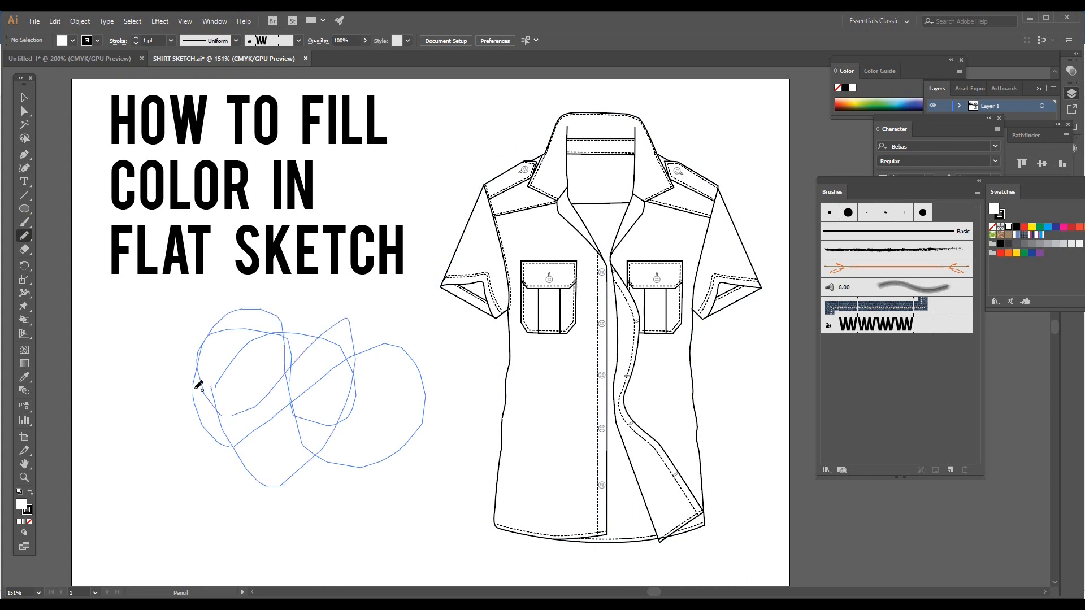
Select the scribble and bucket-fill its enclosed loops with orange and yellow swatches
left_click(24, 98)
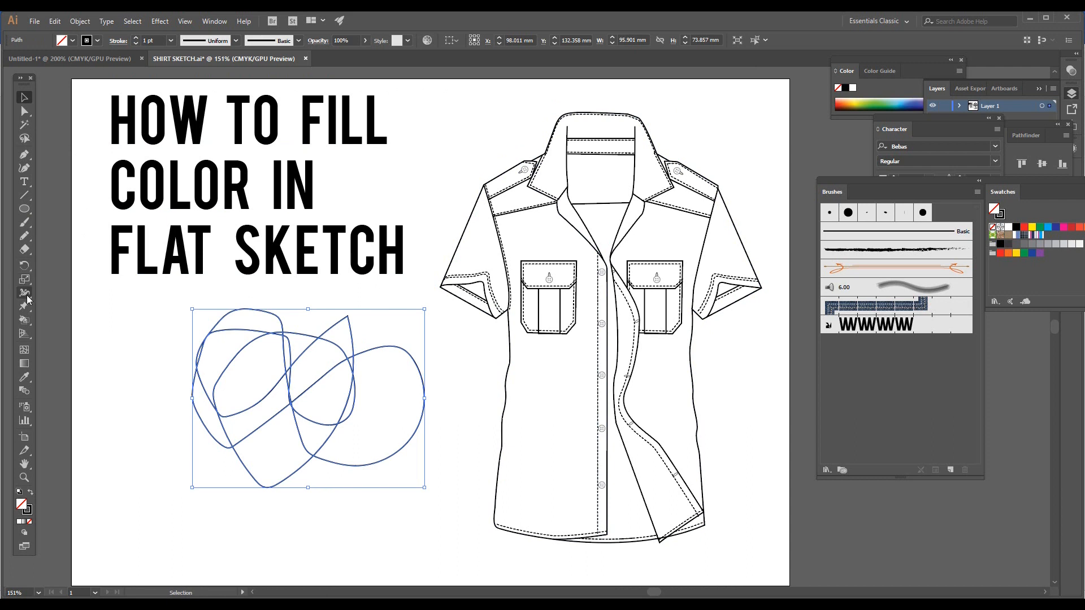
mouse_move(25, 320)
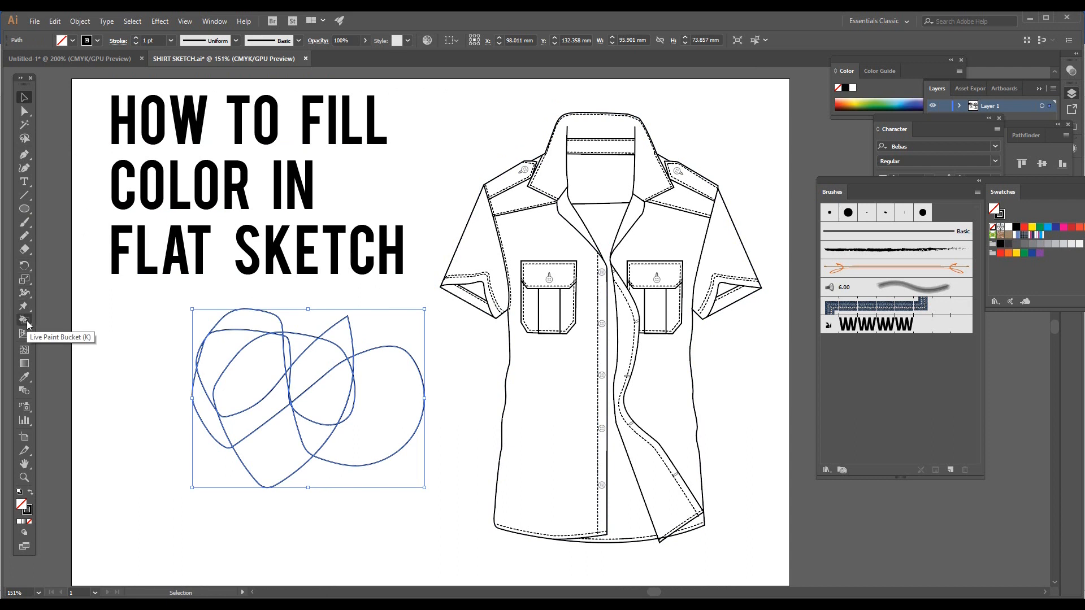
left_click(24, 320)
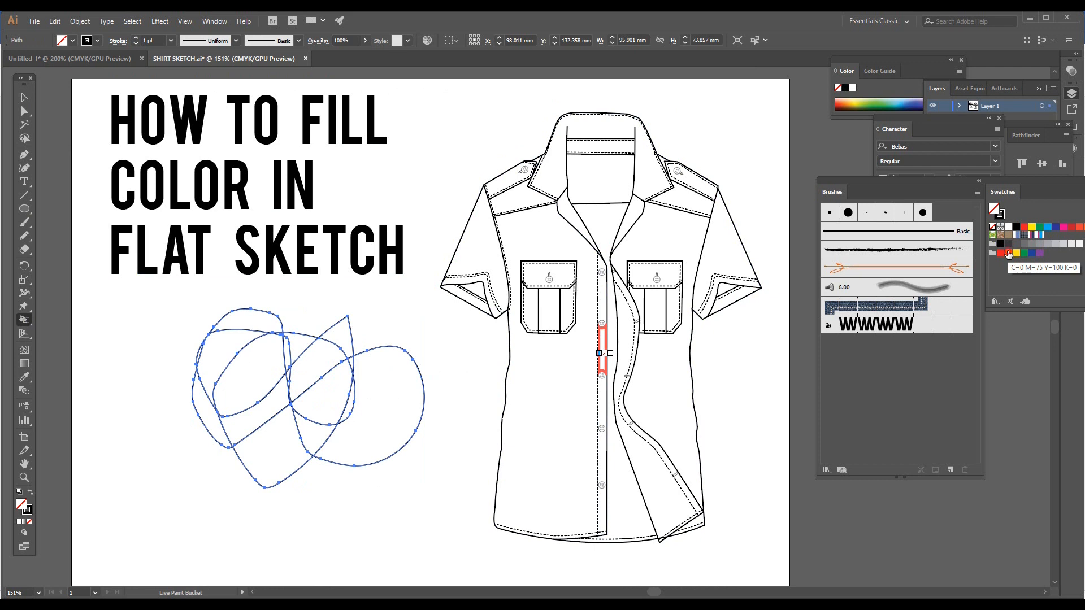
left_click(256, 377)
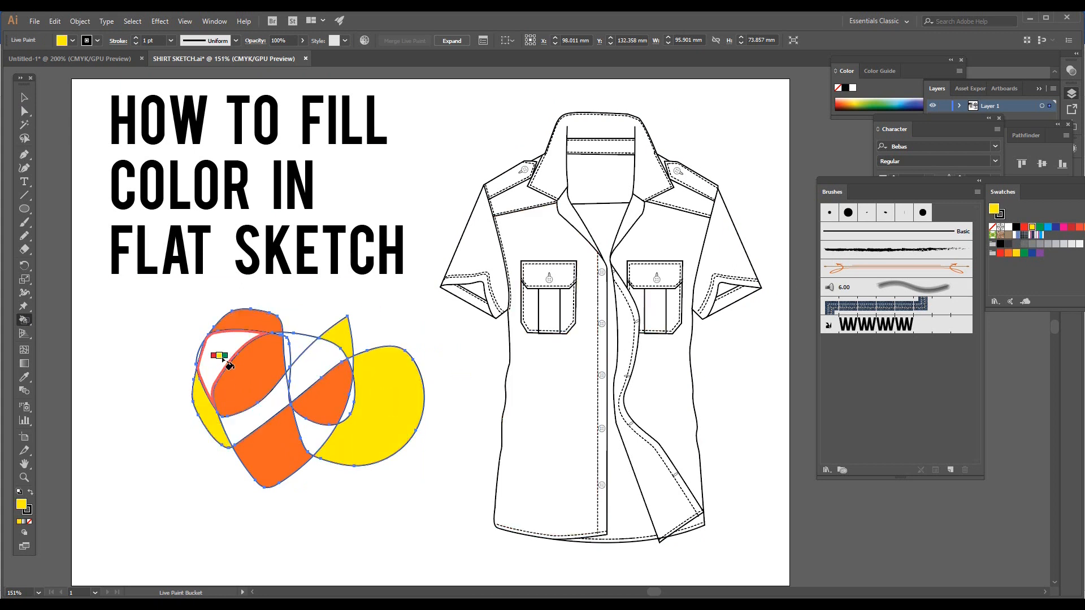
left_click(222, 357)
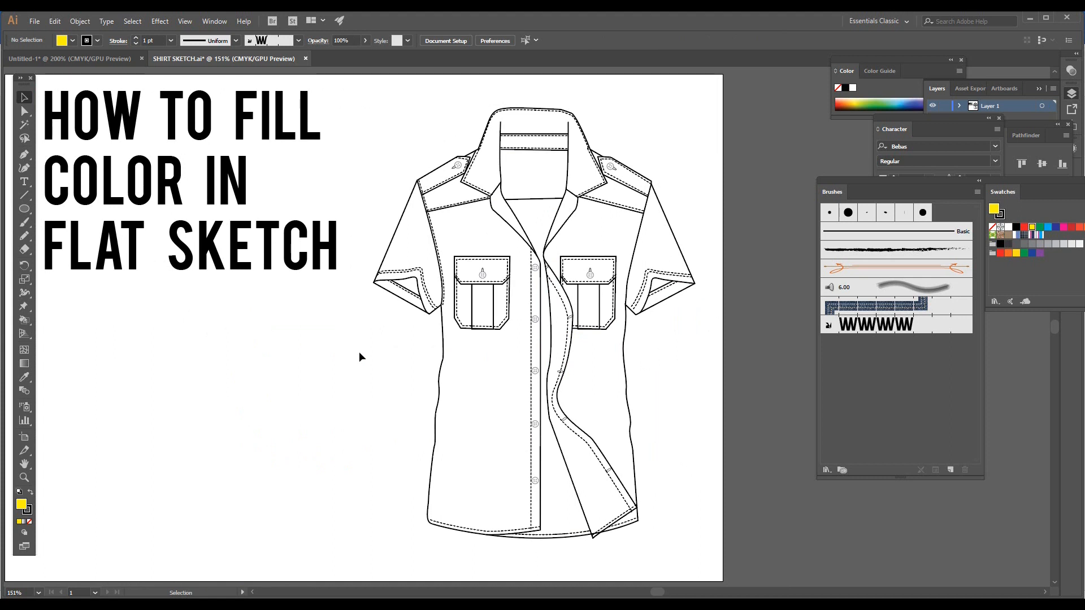
Click the shirt artwork with the Live Paint Bucket to make a Live Paint group, accepting the warning
left_click(434, 291)
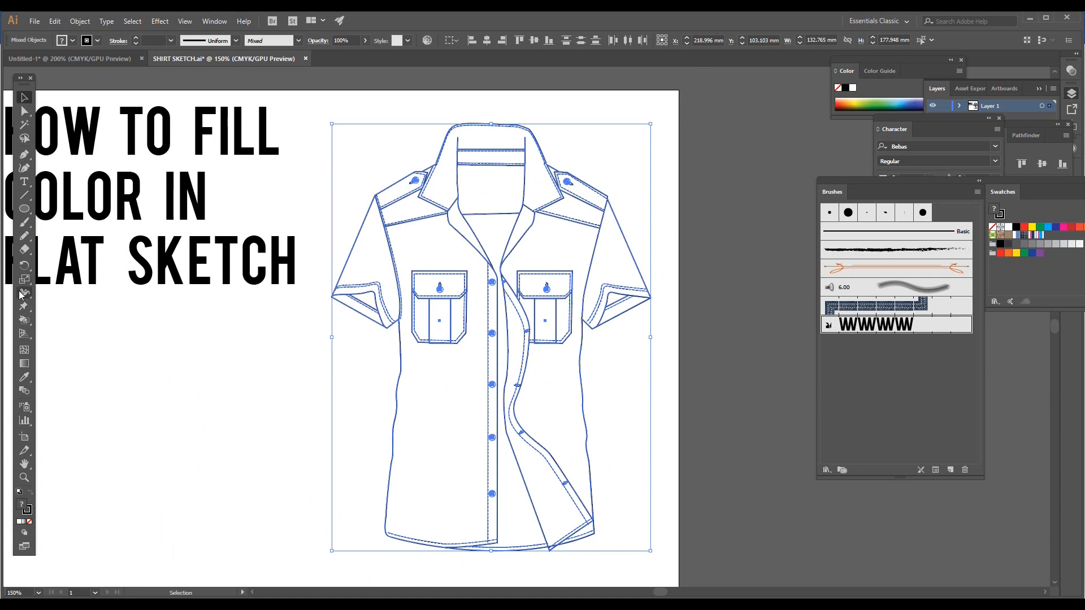
left_click(22, 320)
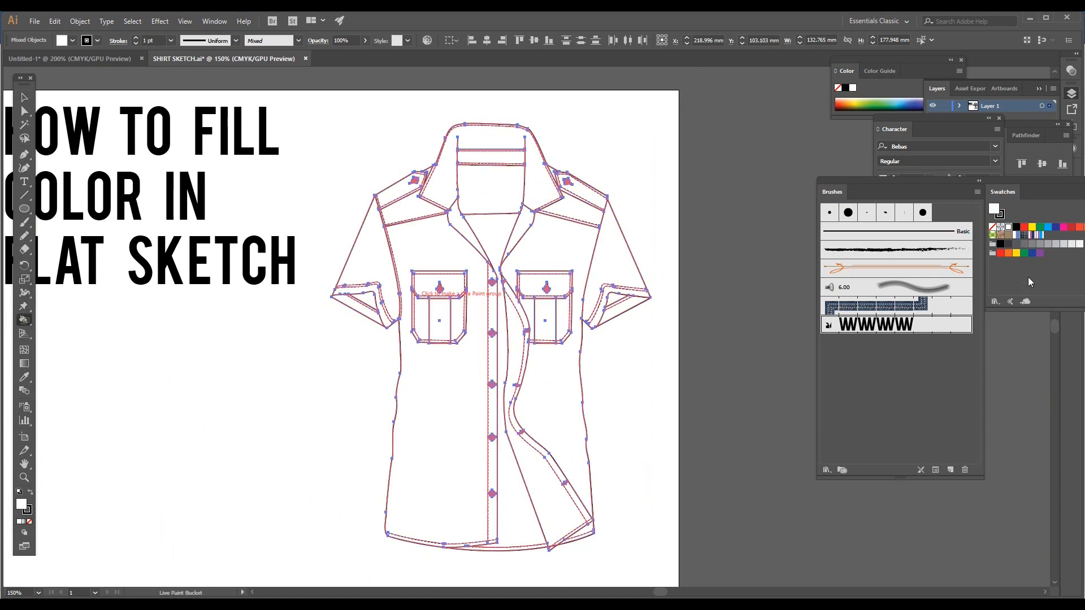
mouse_move(435, 262)
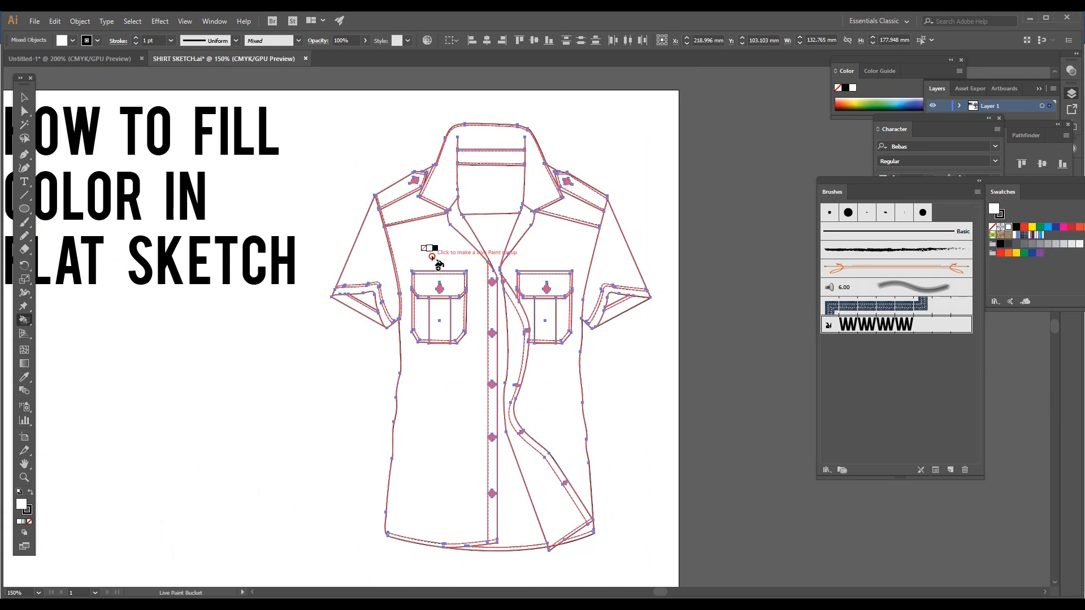
left_click(432, 257)
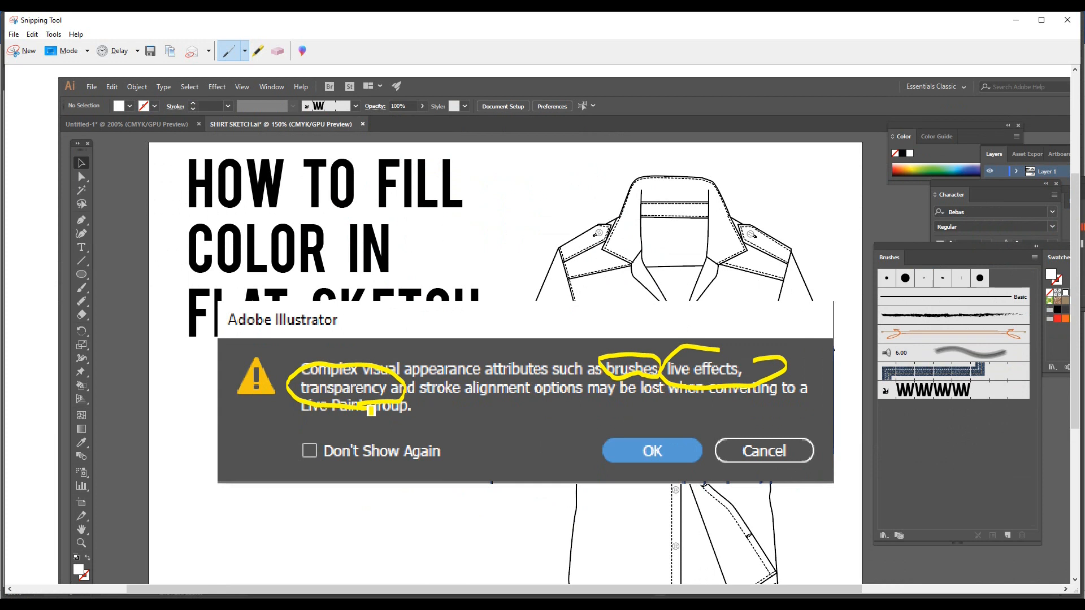
left_click(651, 451)
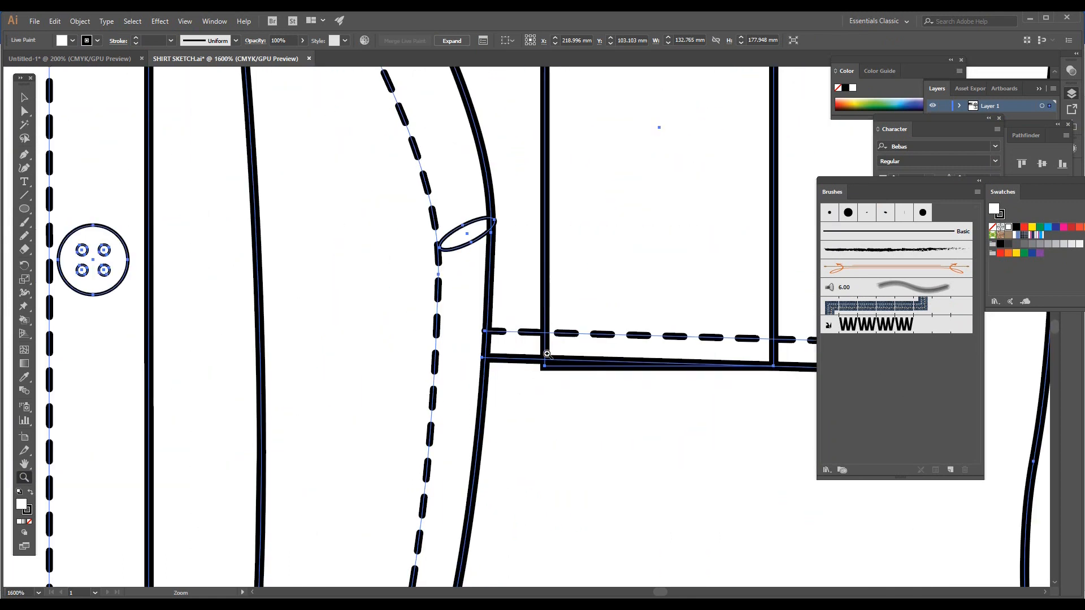
Zoom out, show the Layers panel from the Window menu, and create a new layer
scroll("down", 3)
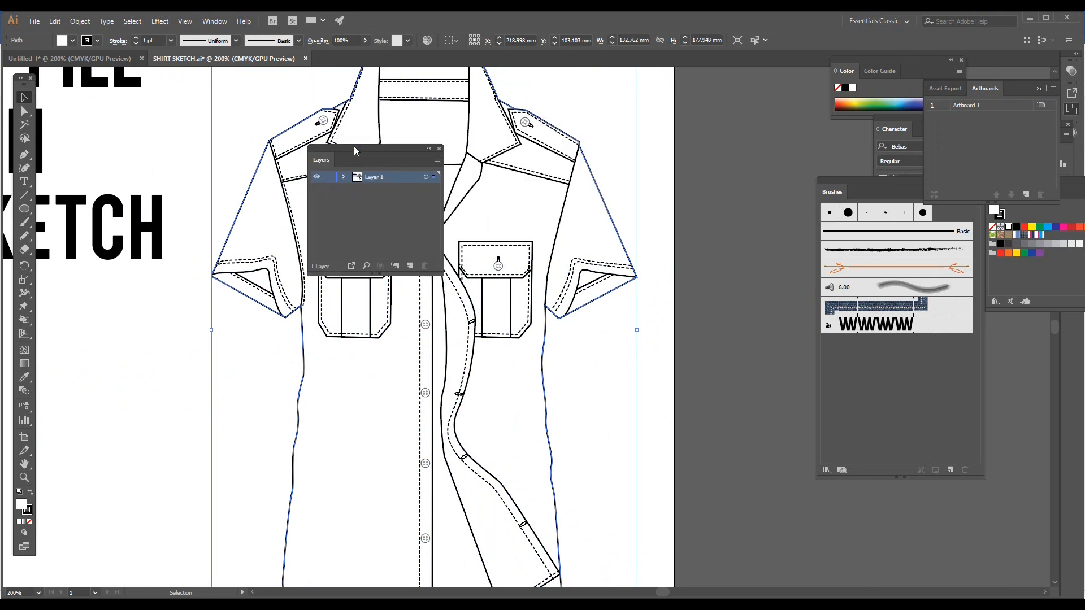
left_click(214, 21)
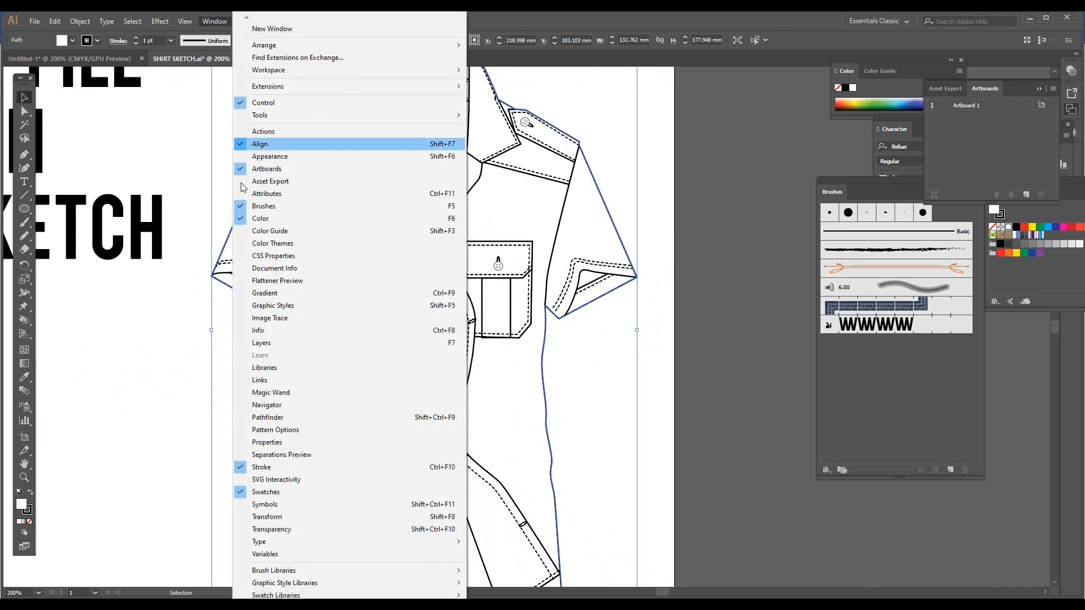
left_click(261, 342)
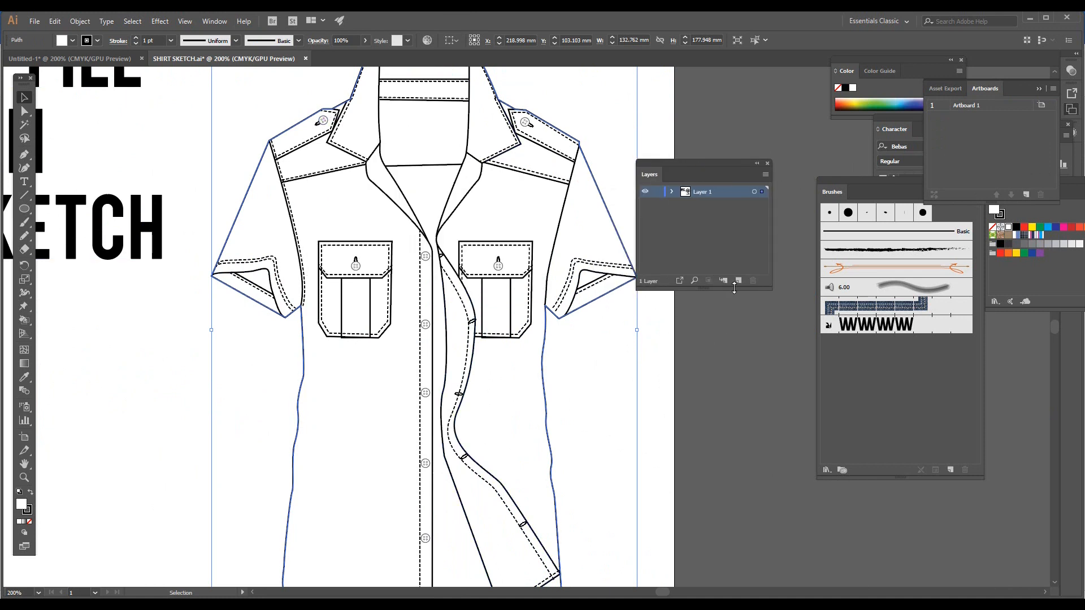
mouse_move(737, 281)
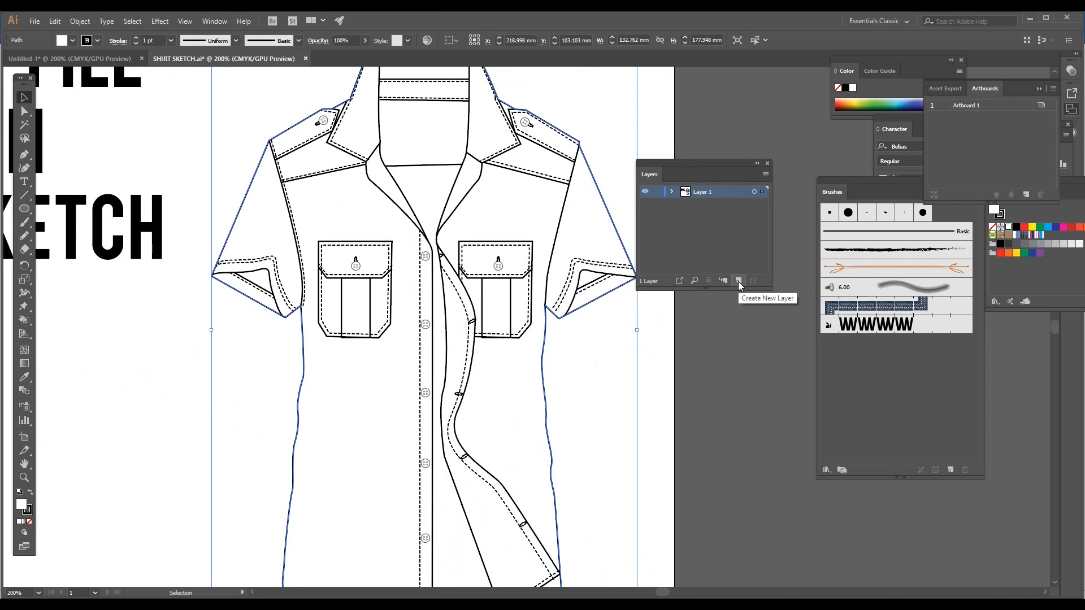
left_click(737, 281)
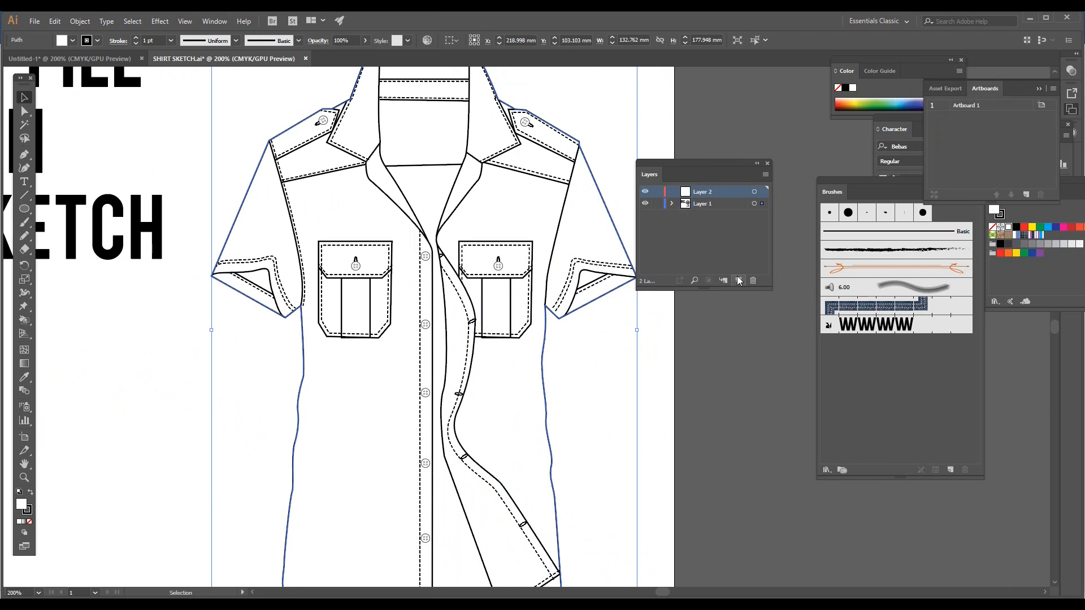
Move the selected stitching lines onto Layer 2 and hide that layer
left_click(703, 191)
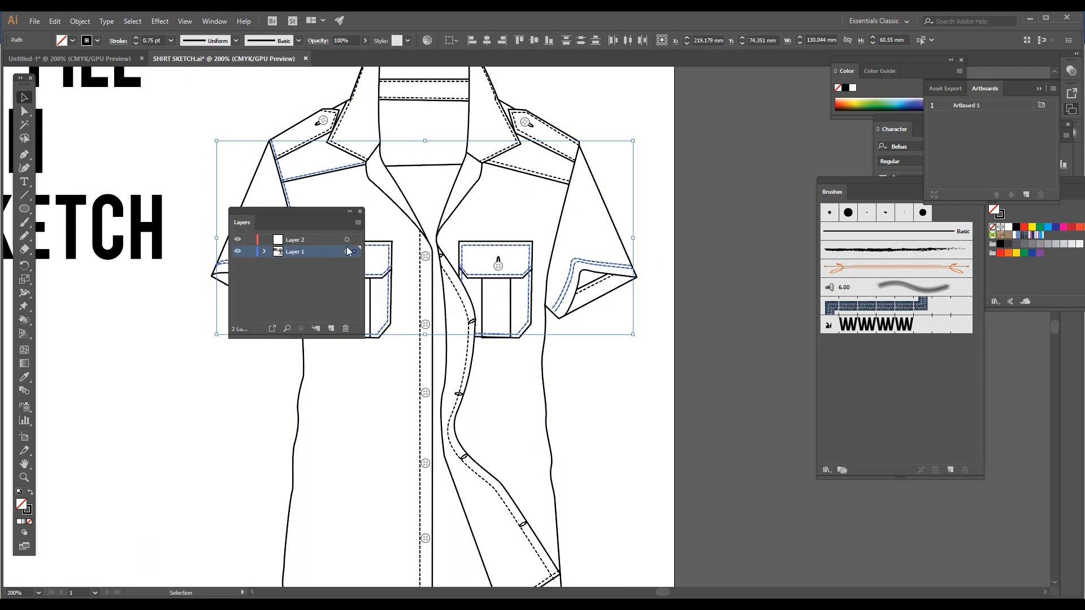
mouse_move(352, 254)
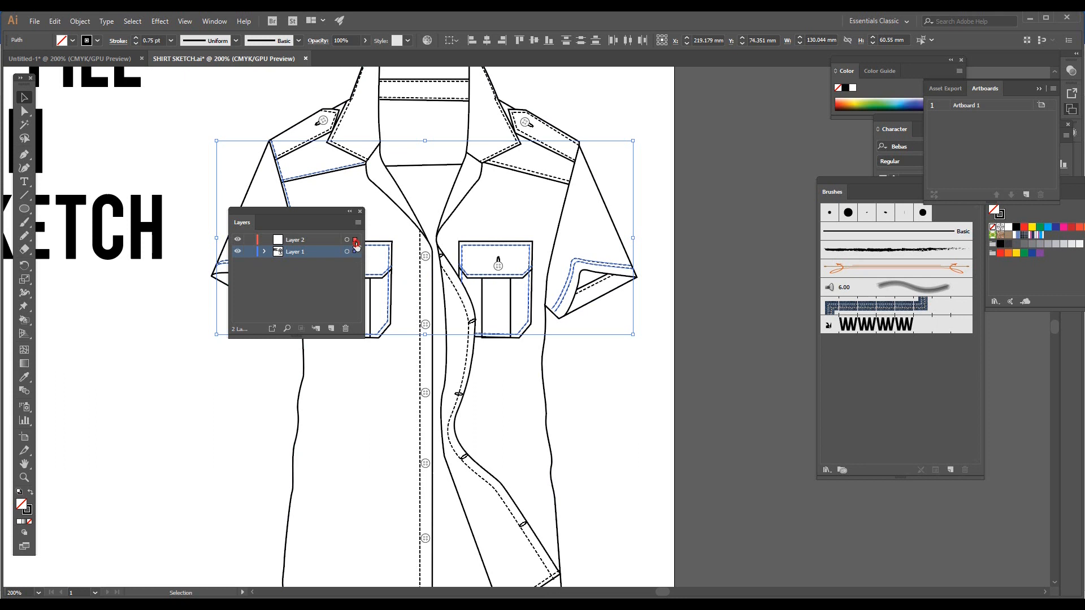
left_click(354, 240)
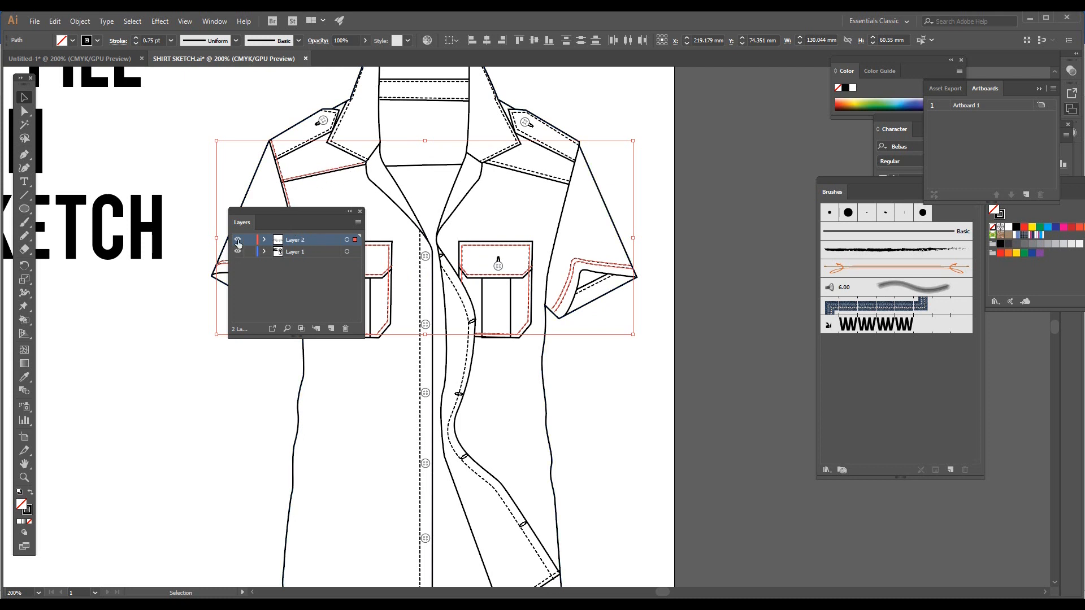
left_click(238, 240)
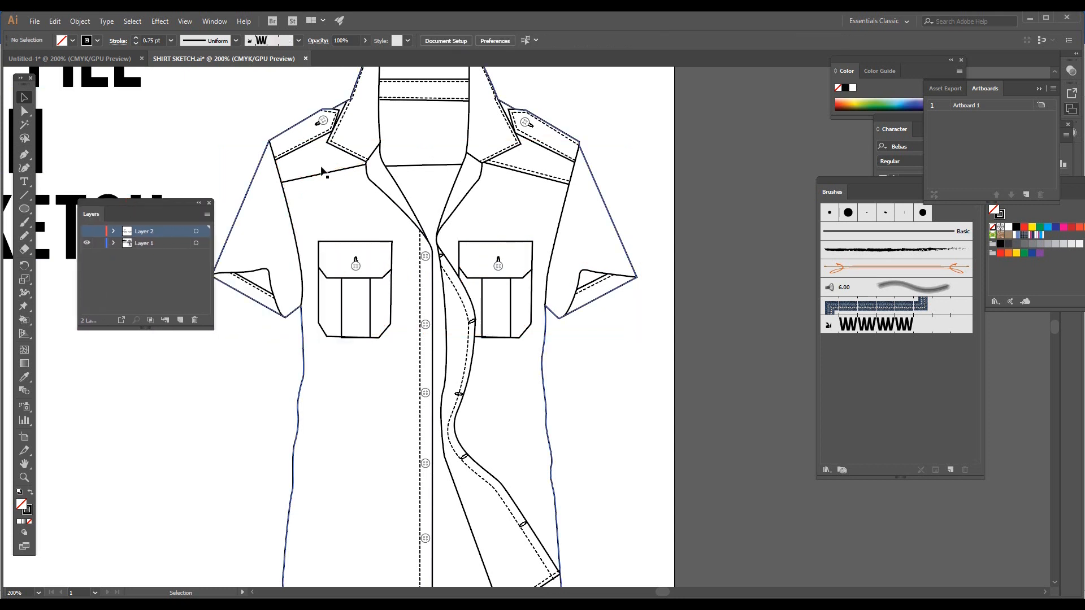
Select the collar, hem and other stitch lines plus the buttons, and move them to Layer 2
left_click(321, 135)
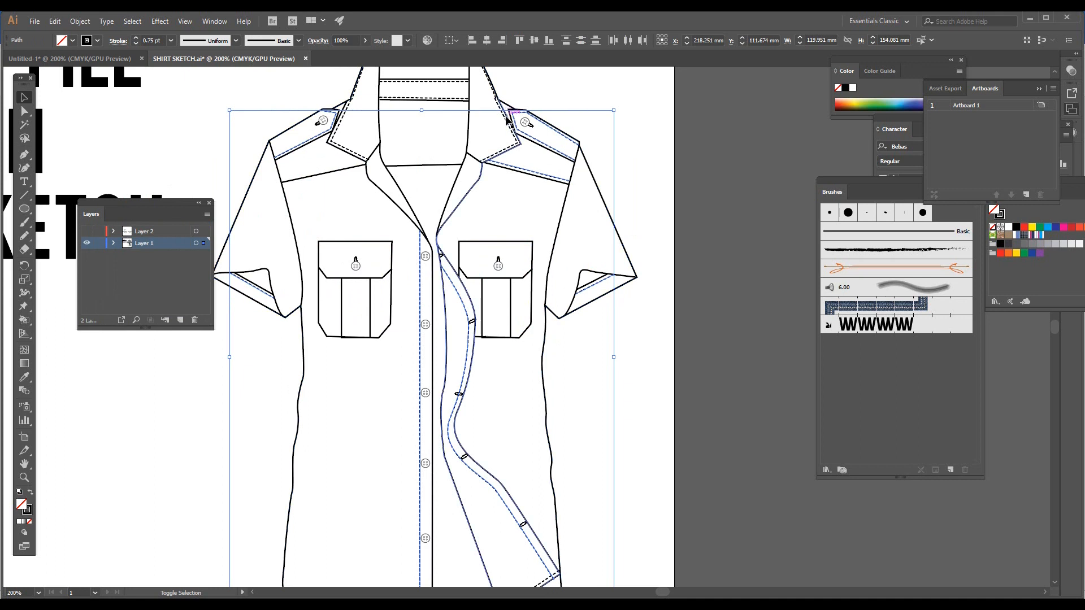
left_click(443, 104)
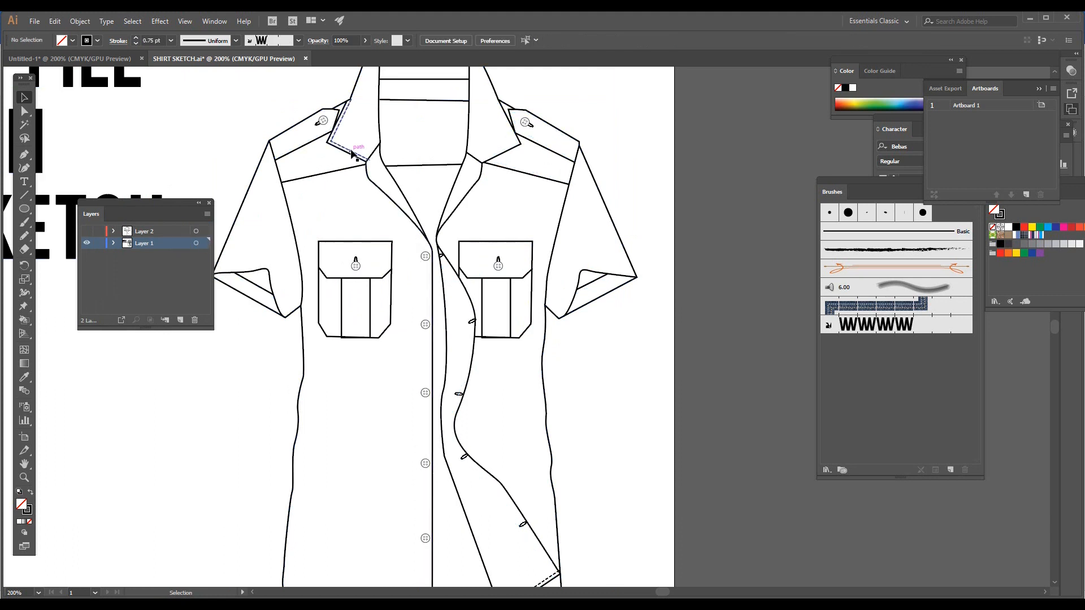
left_click(353, 132)
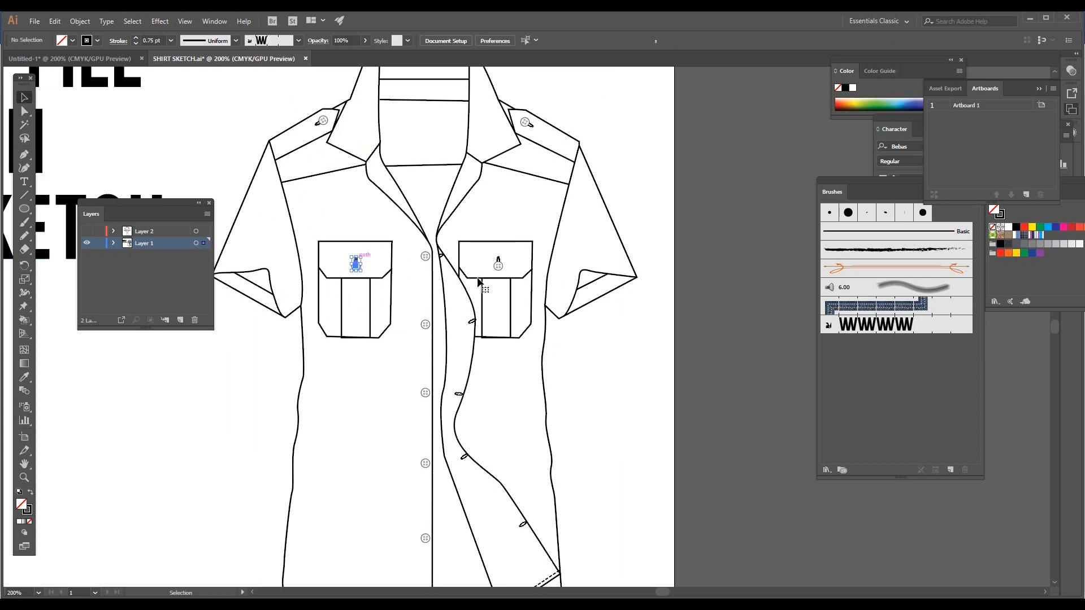
left_click(497, 264)
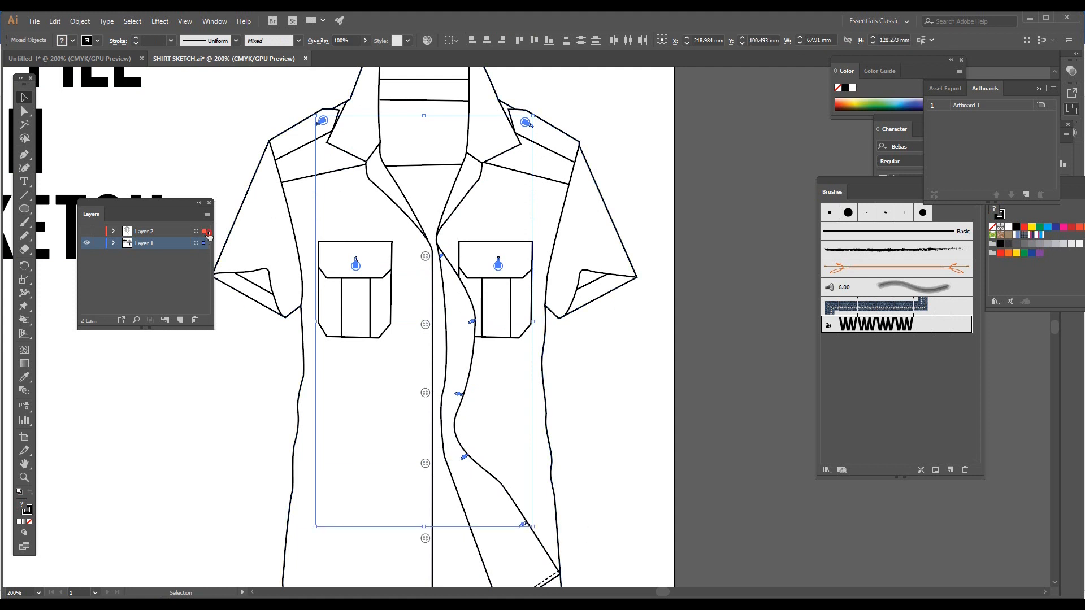
left_click(424, 471)
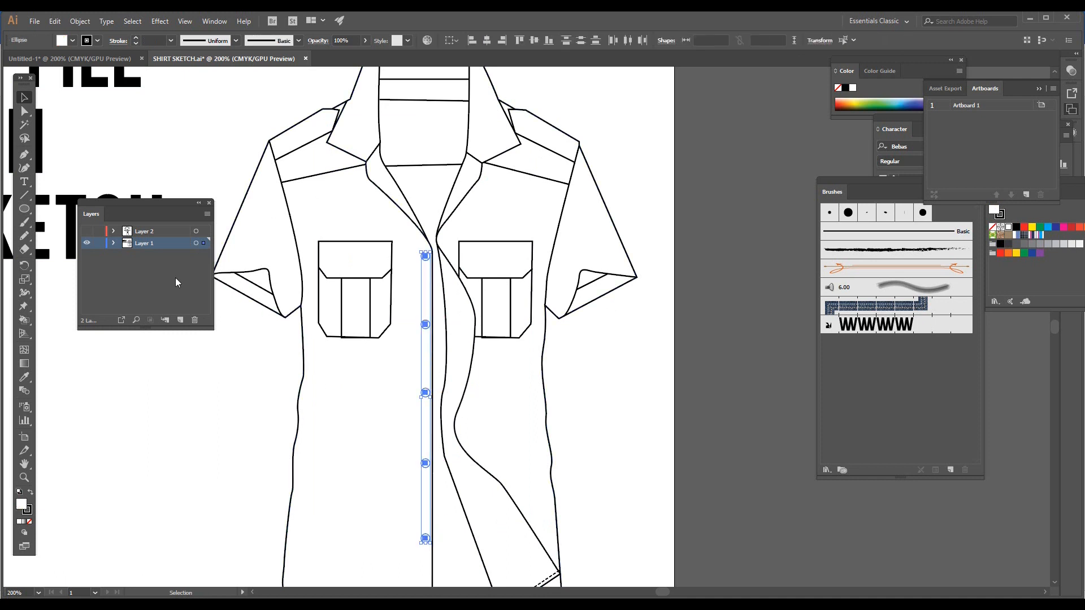
left_click(289, 440)
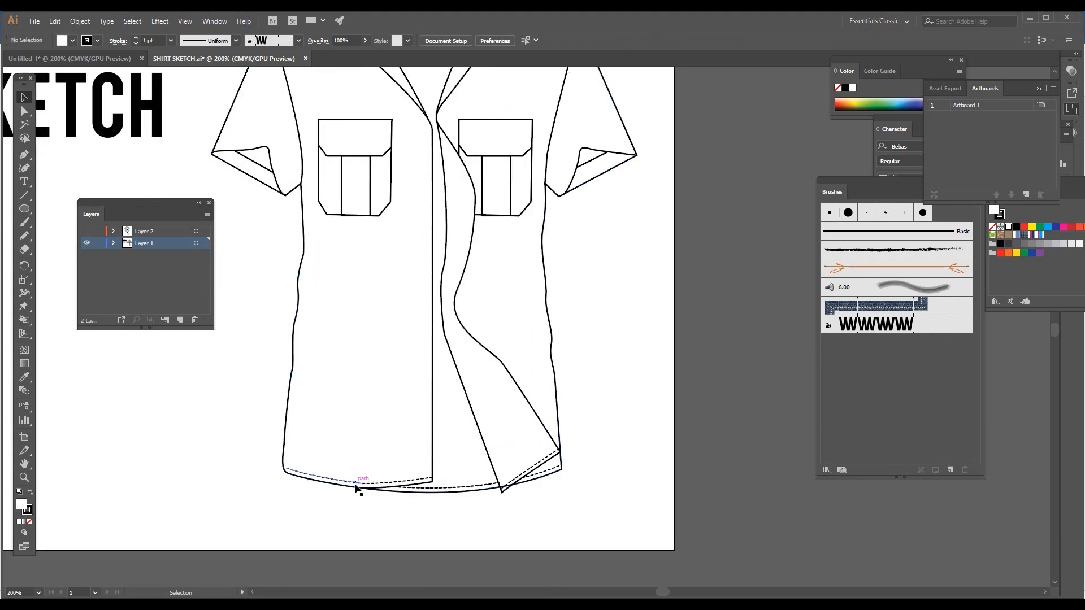
left_click(357, 477)
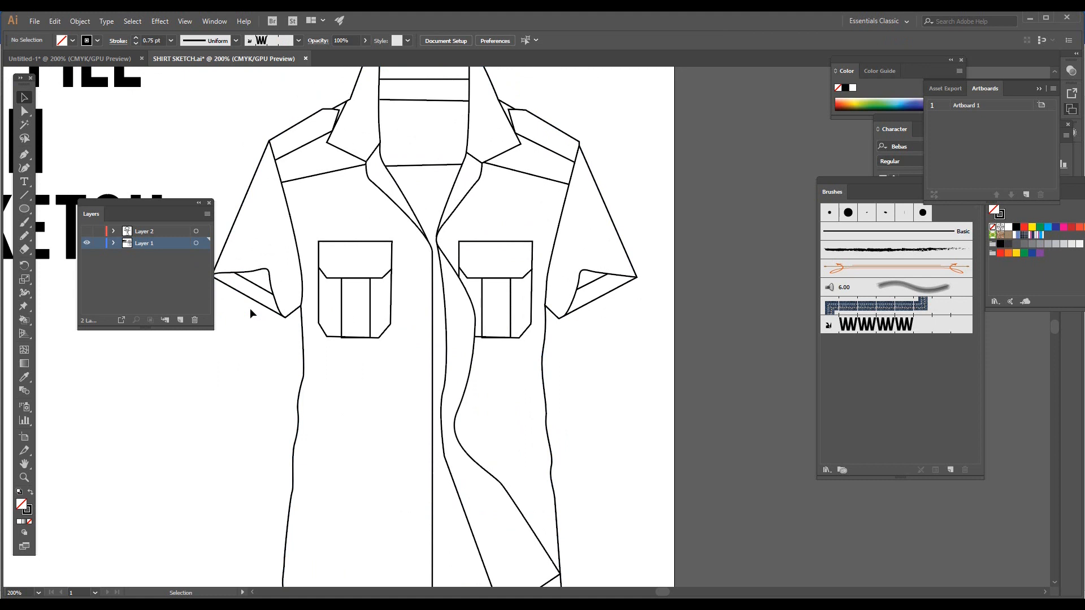
mouse_move(122, 277)
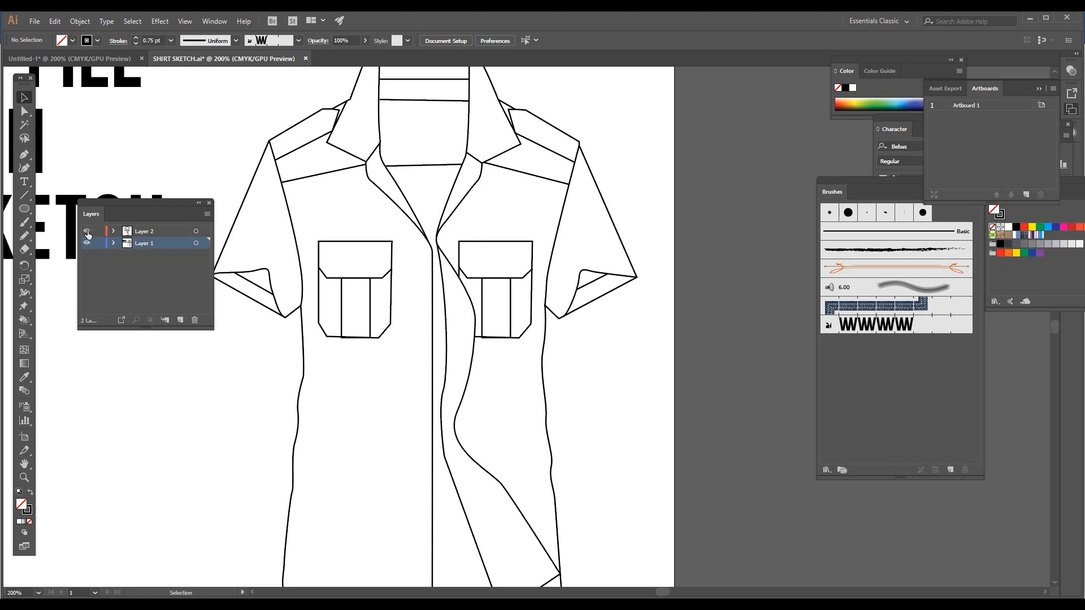
left_click(87, 232)
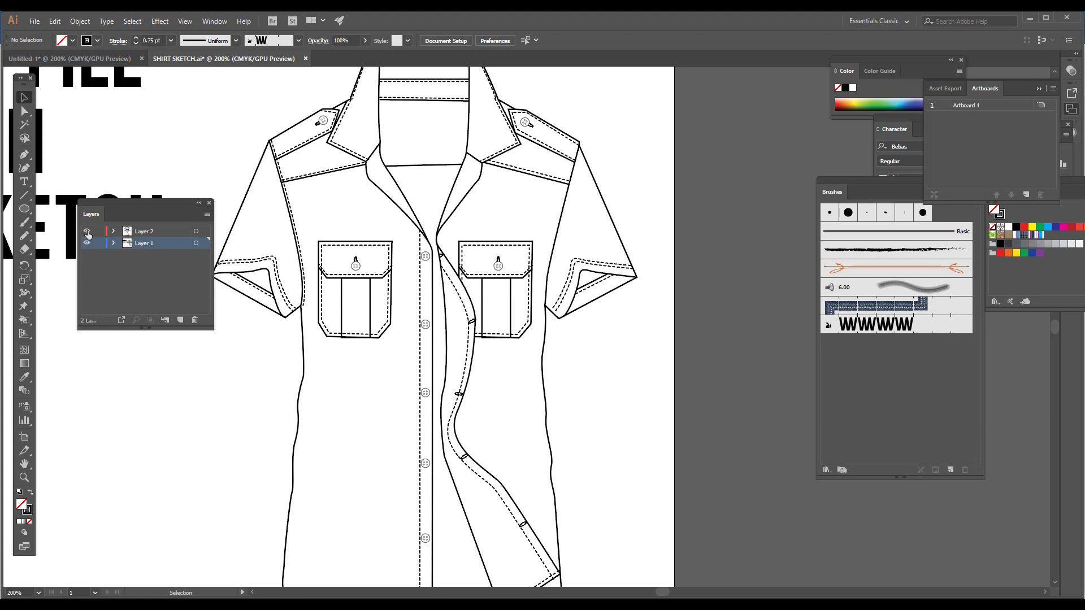
left_click(87, 231)
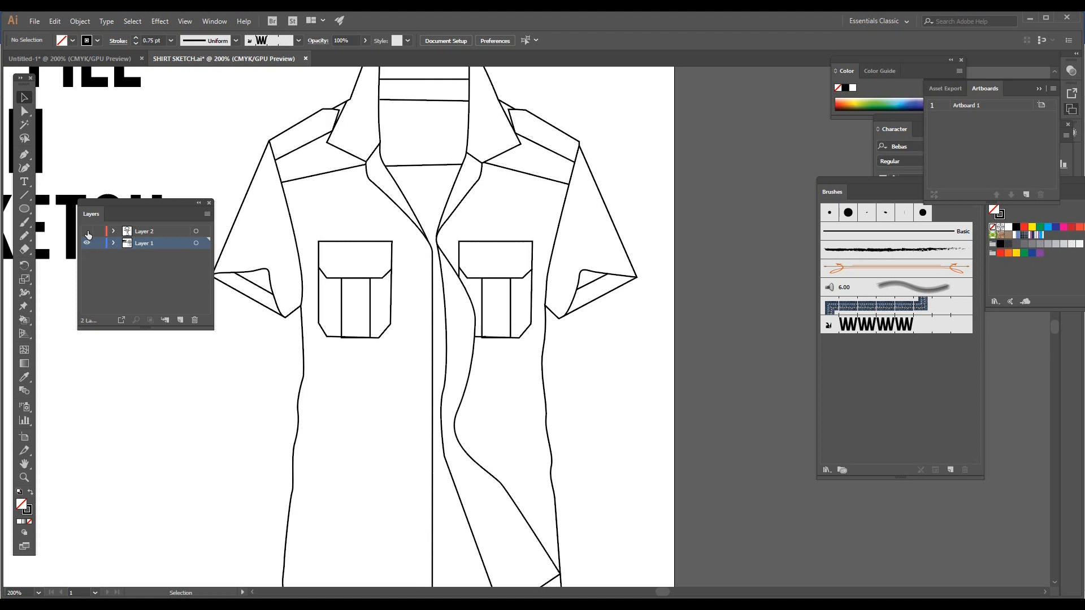
left_click(87, 243)
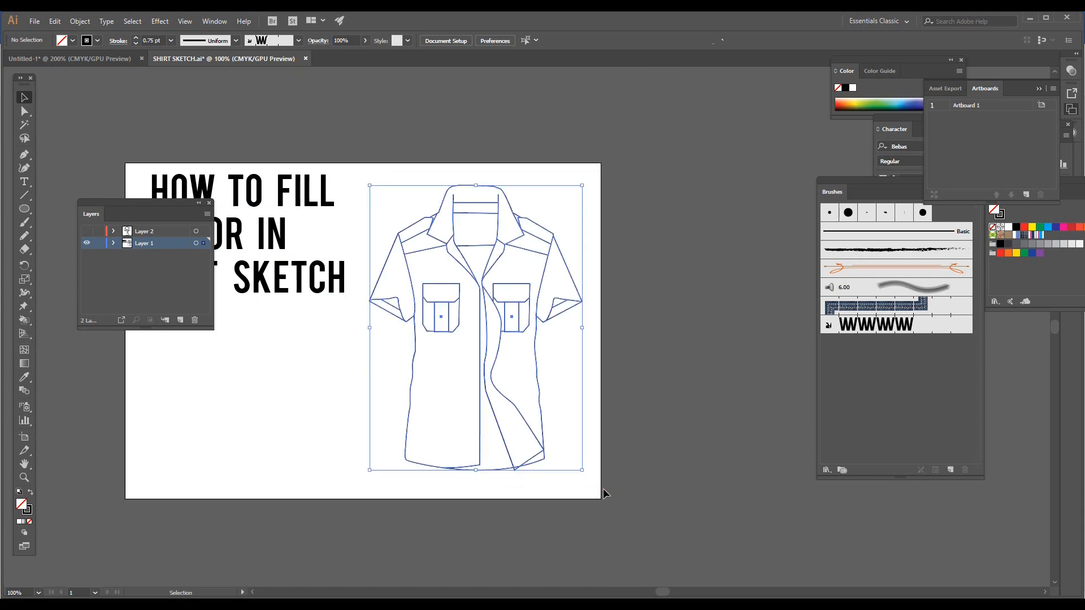
Select the whole shirt outline and Live Paint the front body panels yellow
left_click(433, 277)
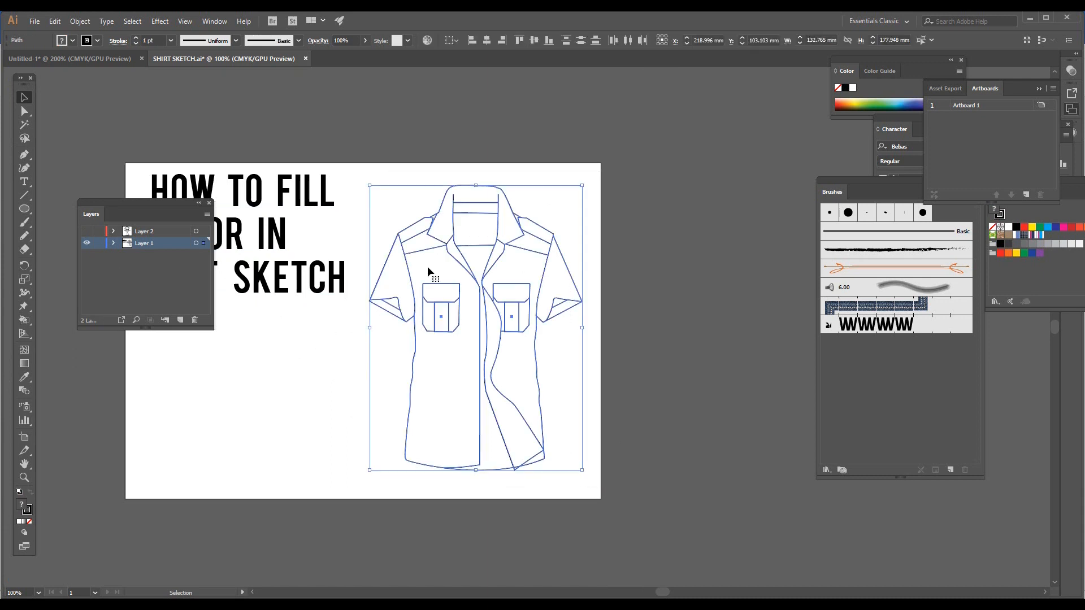
left_click(25, 320)
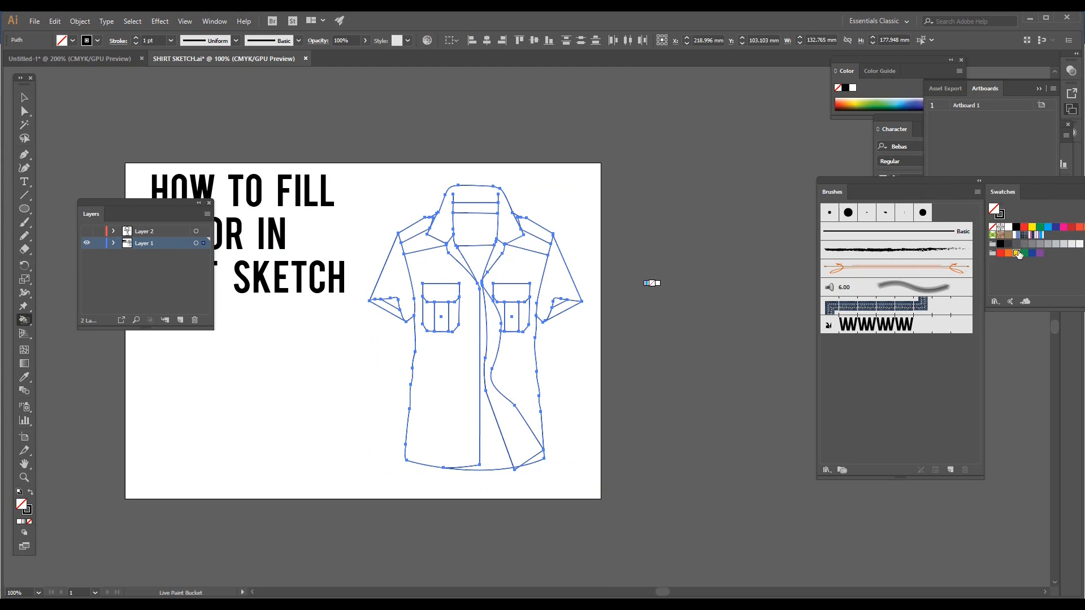
left_click(443, 346)
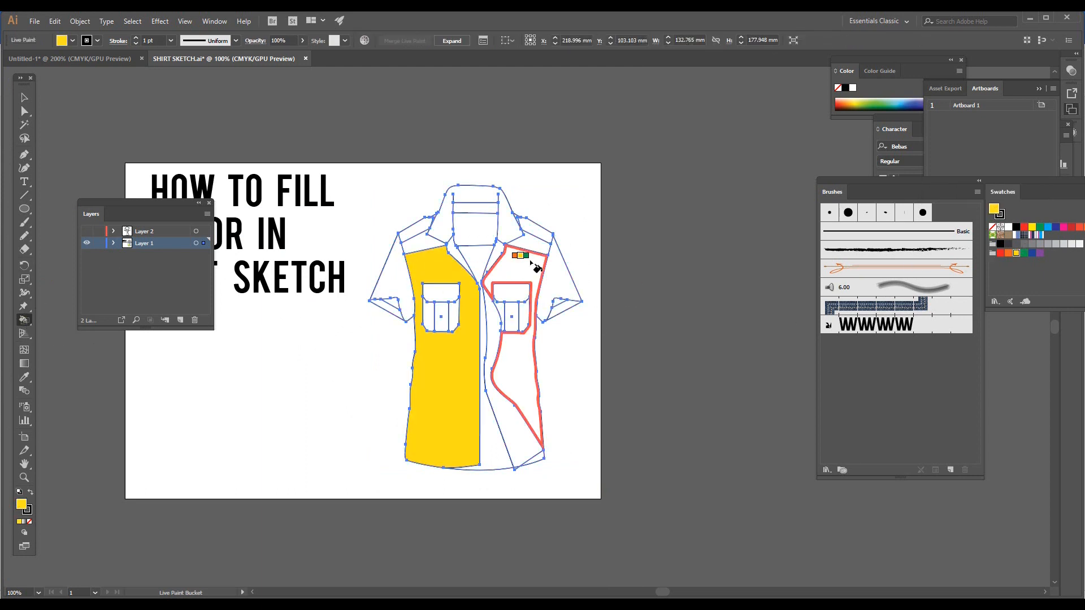
left_click(515, 360)
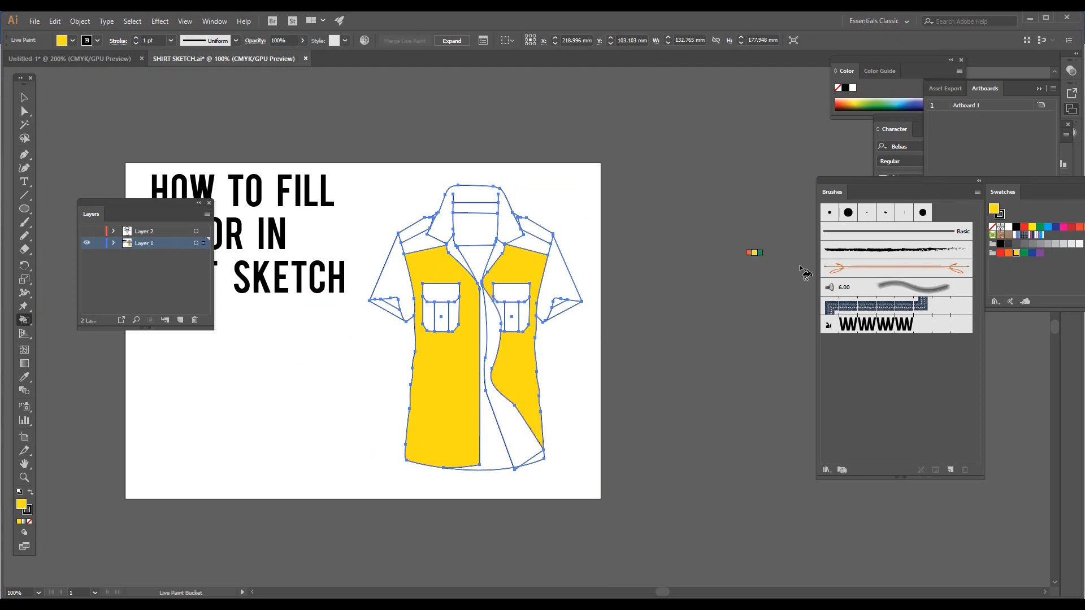
Fill the collar and pocket flap regions with orange
left_click(443, 235)
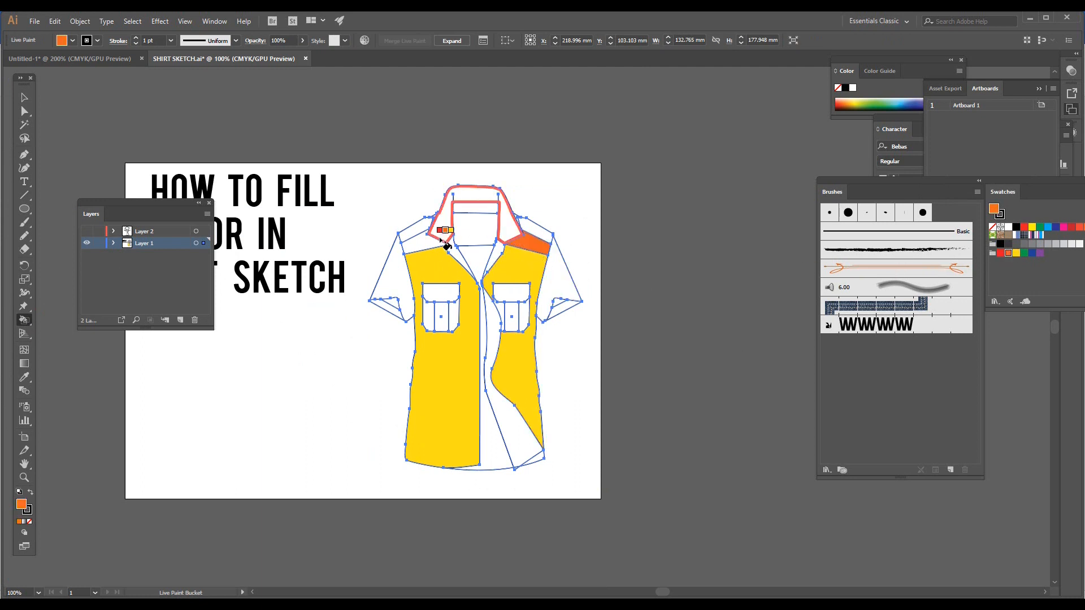
left_click(509, 294)
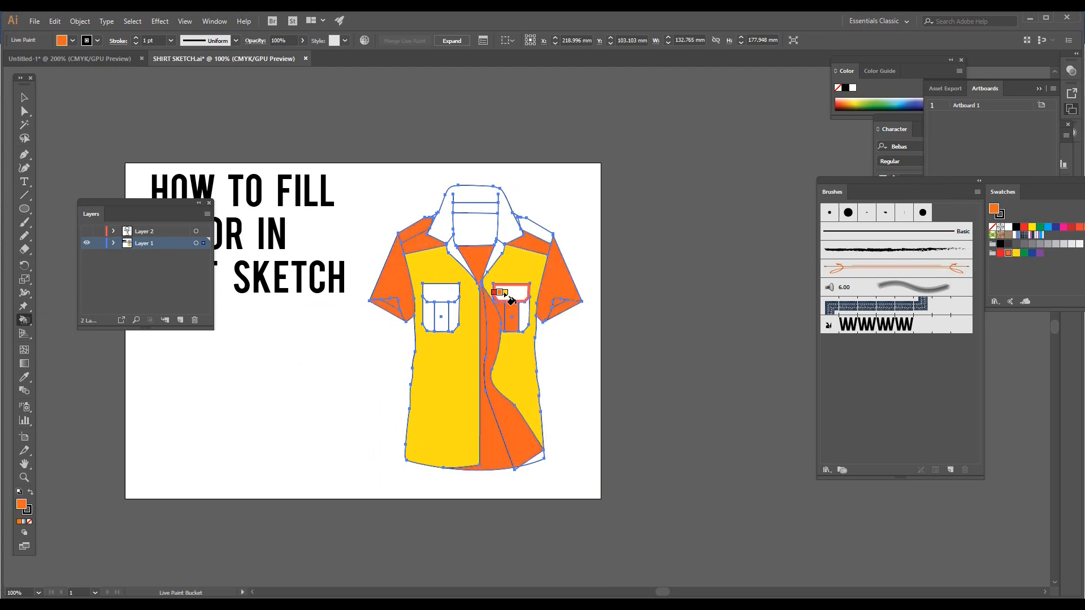
left_click(508, 294)
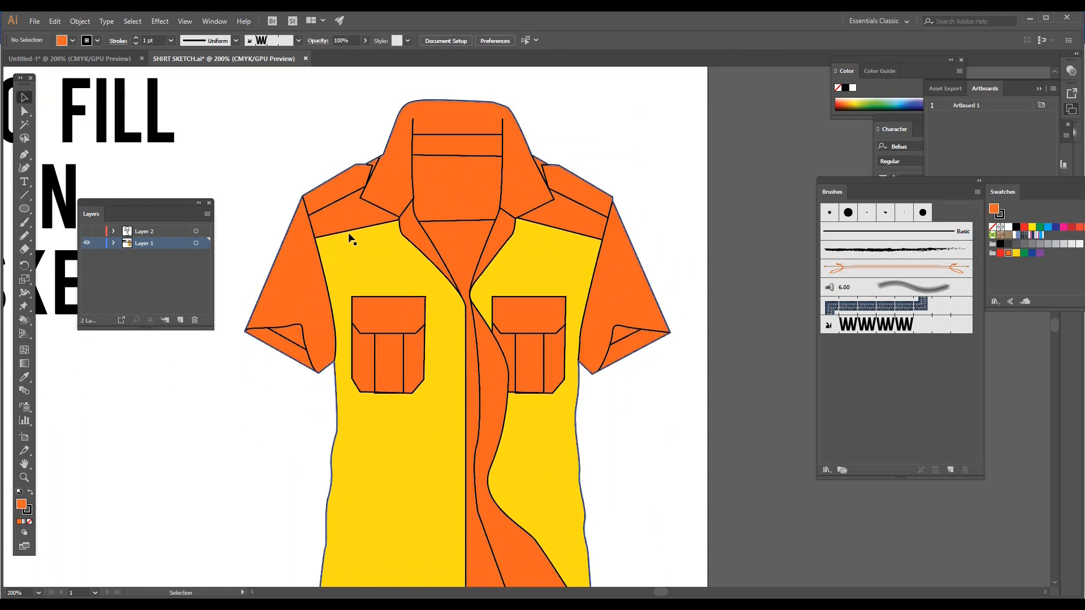
Zoom in and turn Layer 2's visibility back on to show stitching and buttons
scroll("down", 3)
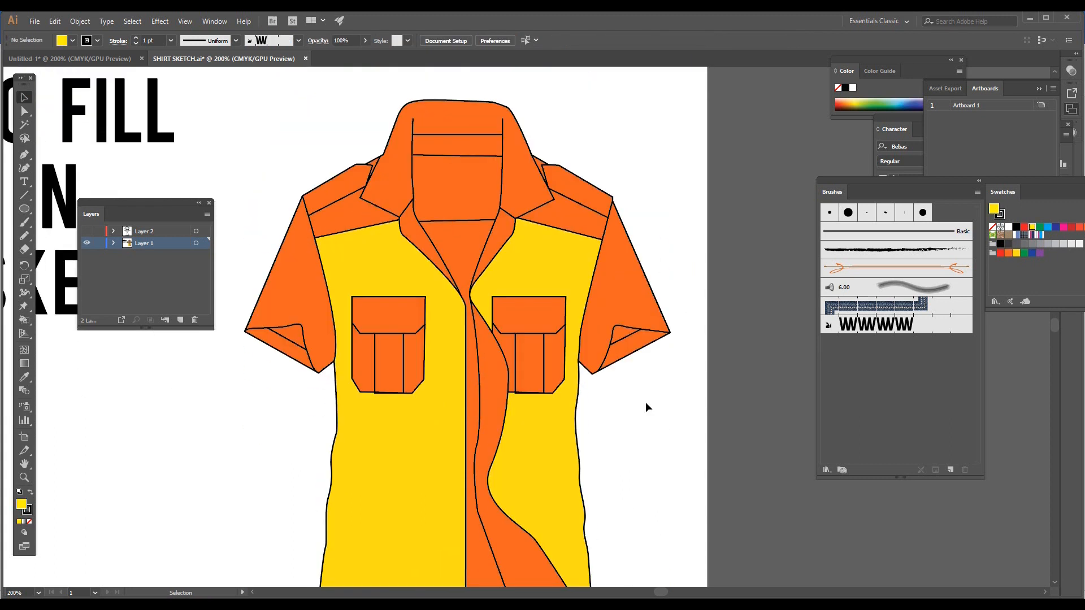
left_click(143, 243)
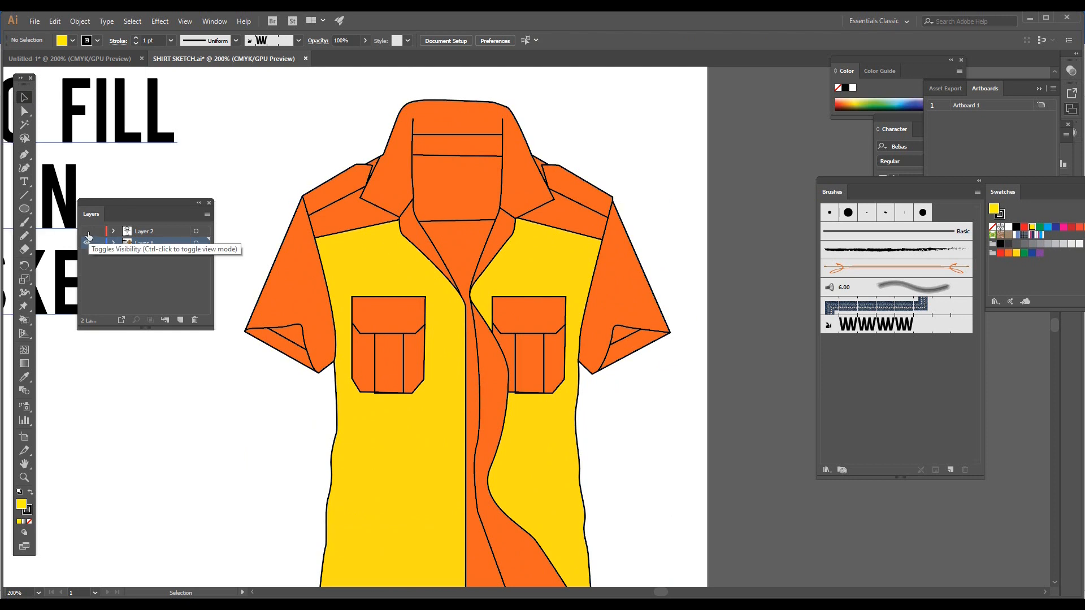
left_click(87, 243)
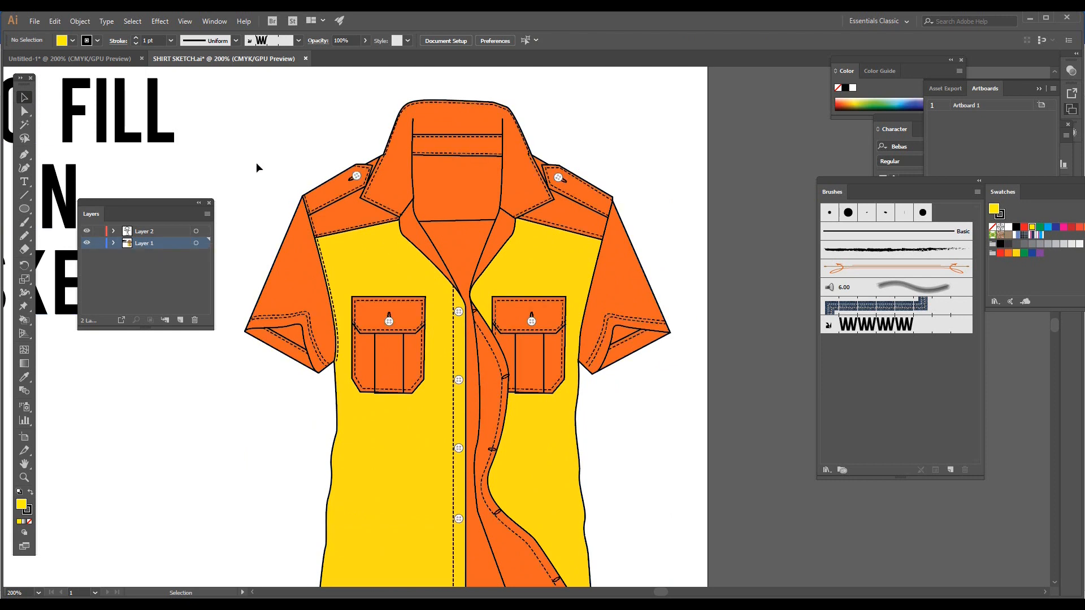